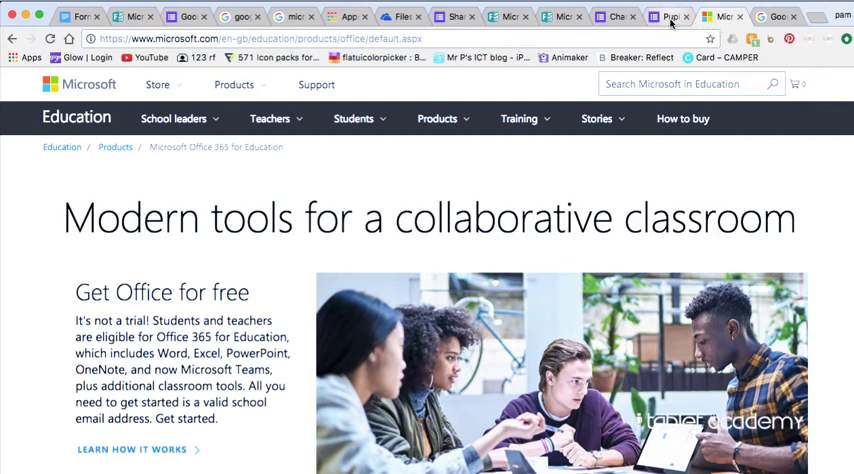
# - Switch to OneDrive and scroll the app launcher down to the Forms tile
pyautogui.click(669, 16)
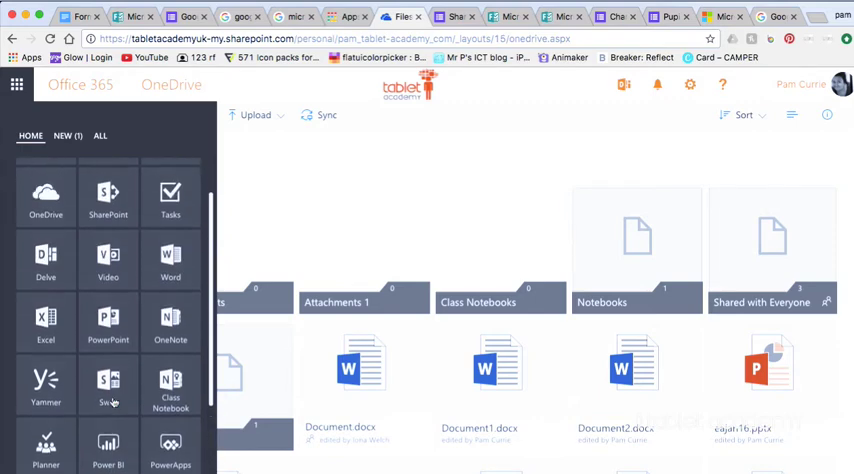
pyautogui.scroll(-3)
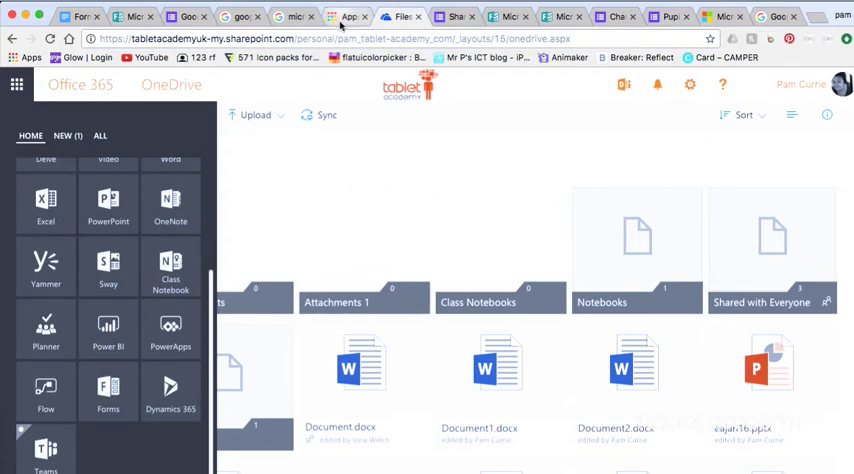
# - Search 'google forms' and reach the Google Forms home page with templates and recent forms
pyautogui.click(348, 16)
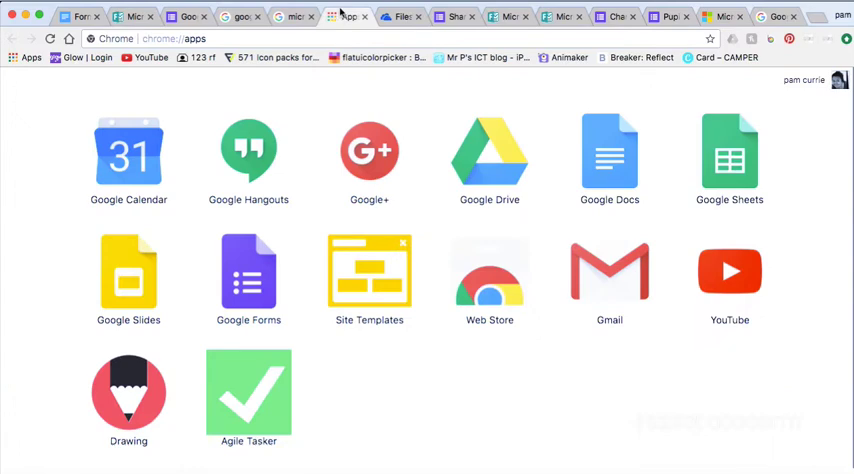
pyautogui.click(294, 16)
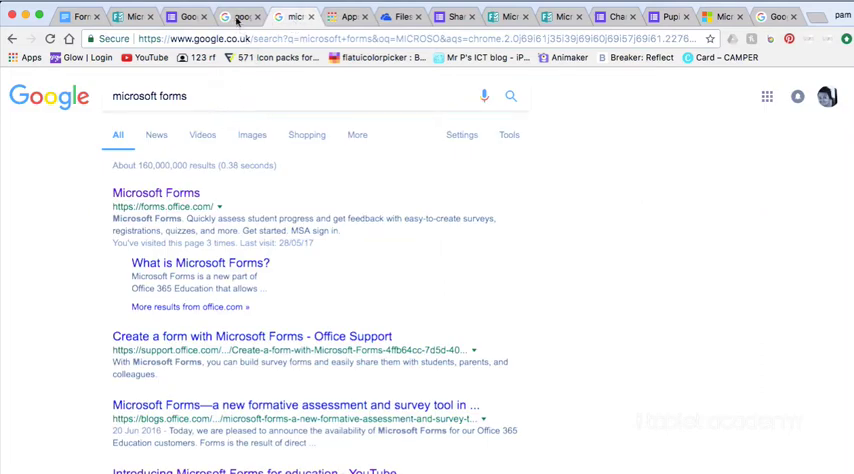
pyautogui.write('google forms')
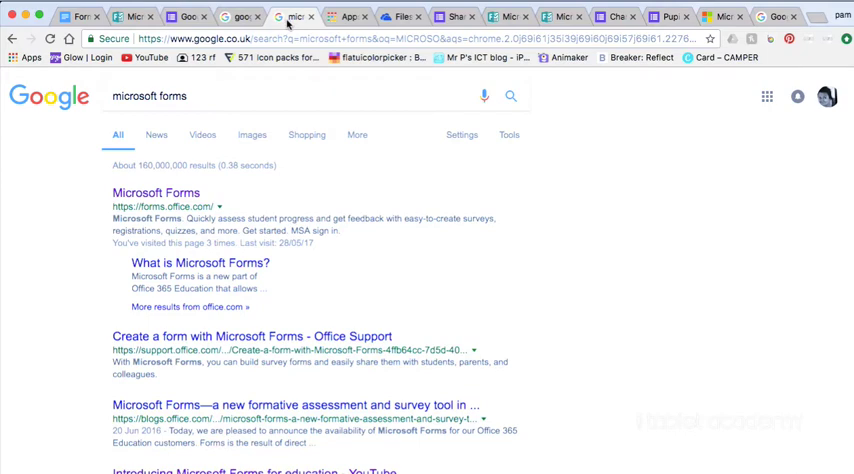
pyautogui.click(190, 16)
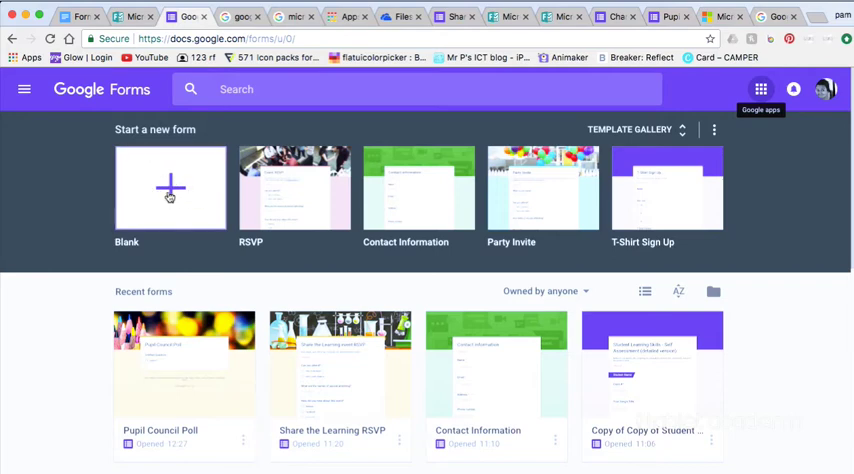
# - Create a blank 'Untitled form' with one untitled multiple-choice question
pyautogui.click(170, 187)
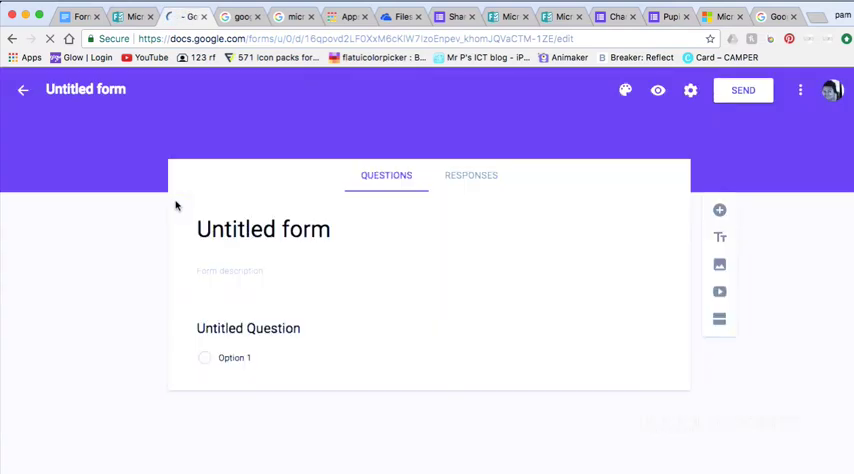
pyautogui.click(133, 16)
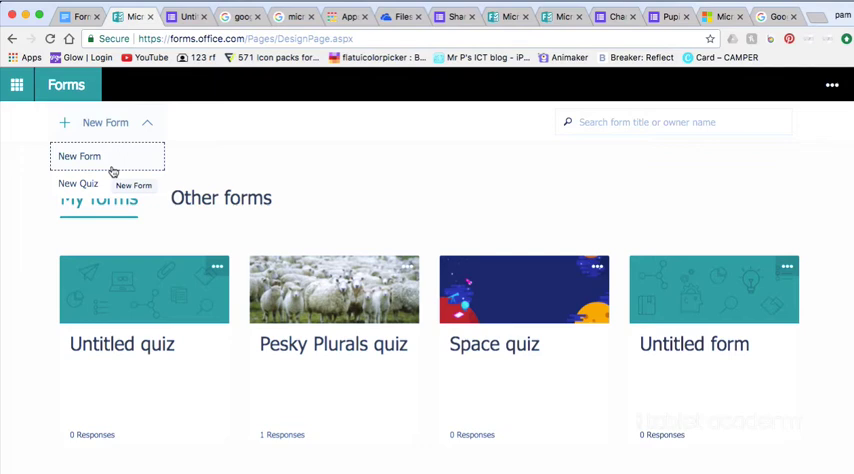
pyautogui.click(188, 17)
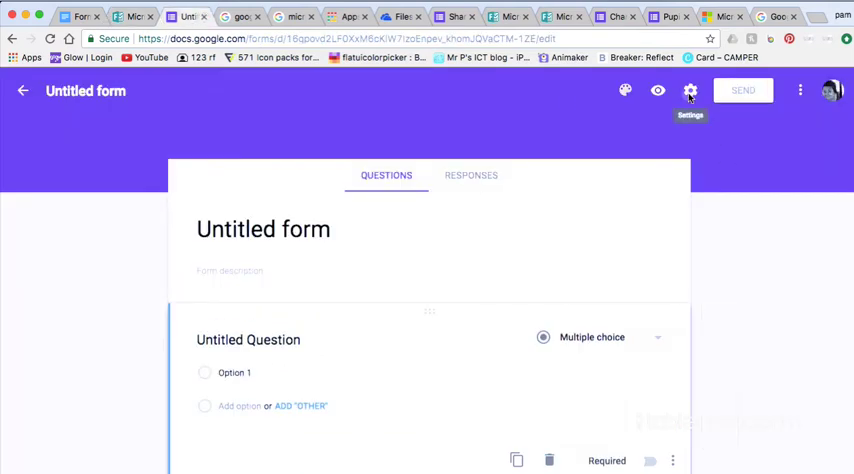
# - Enable 'Make this a quiz' with immediate marking in Settings and save
pyautogui.click(690, 90)
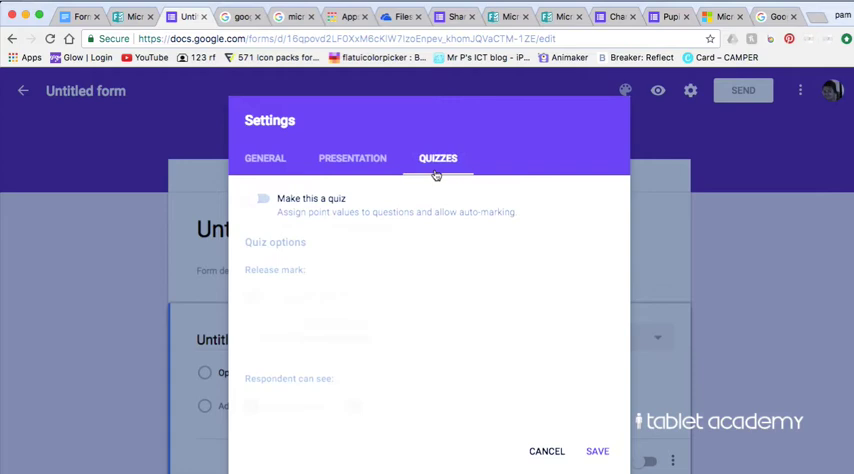
pyautogui.click(258, 198)
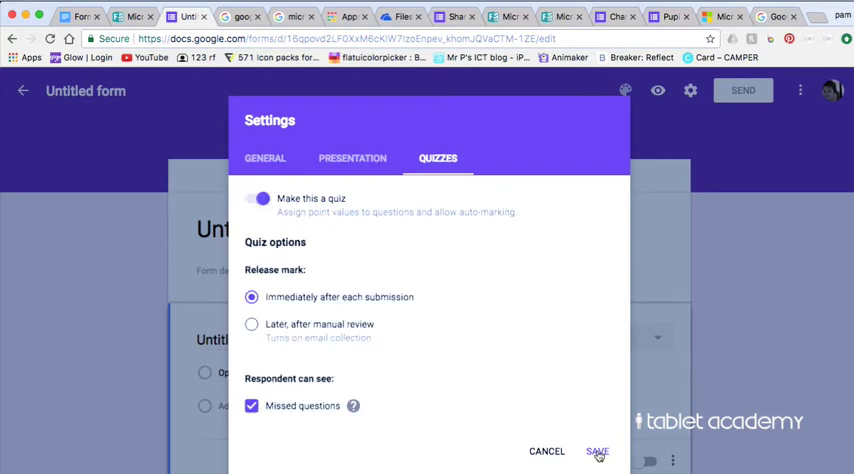
pyautogui.click(597, 451)
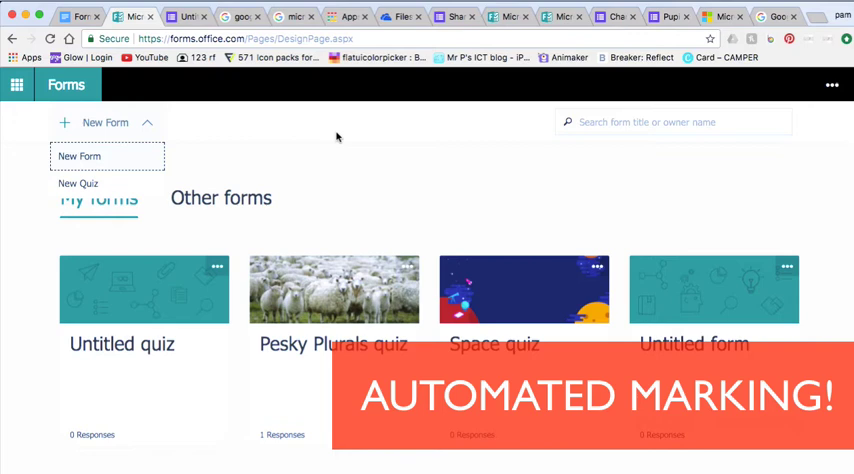
pyautogui.moveTo(346, 337)
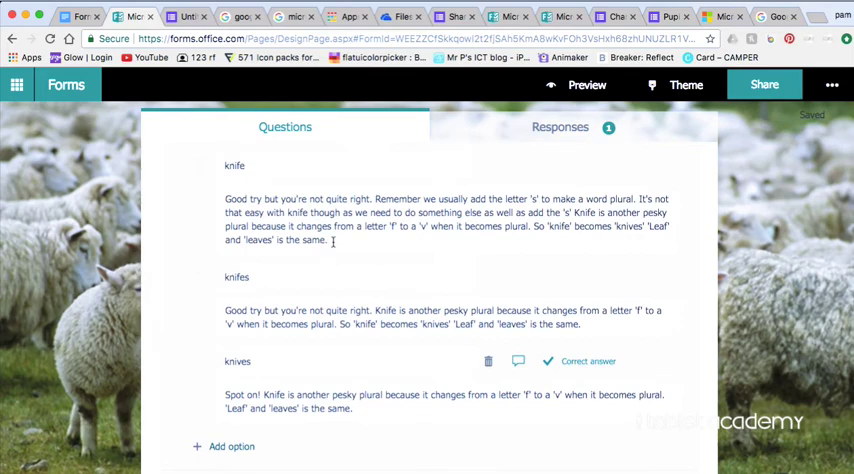
# - Check the knife answer's feedback in Pesky Plurals, then open the Space quiz
pyautogui.click(447, 219)
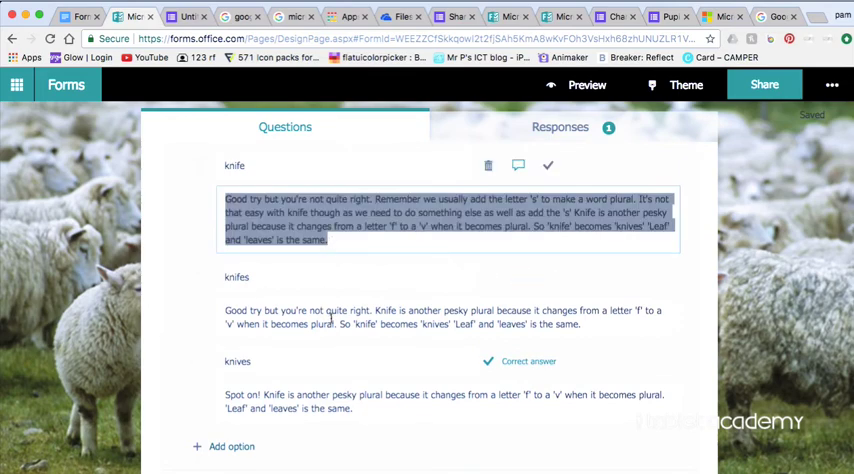
pyautogui.click(445, 317)
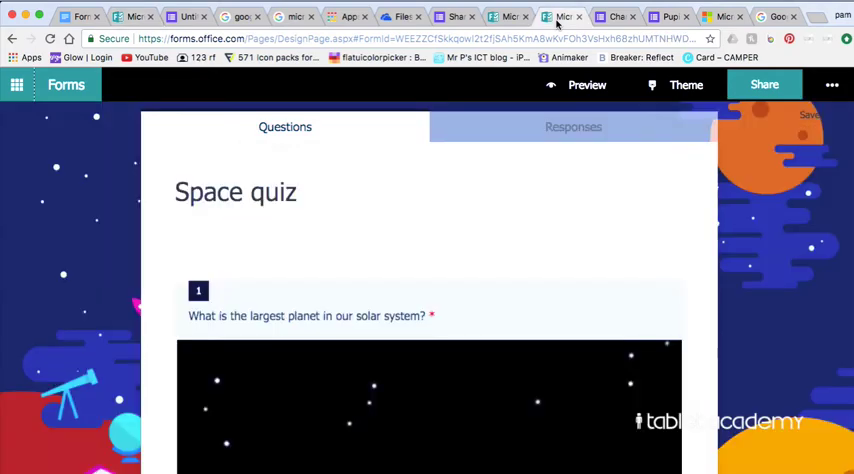
# - Scroll through the Space quiz questions and open its Share pane
pyautogui.scroll(-3)
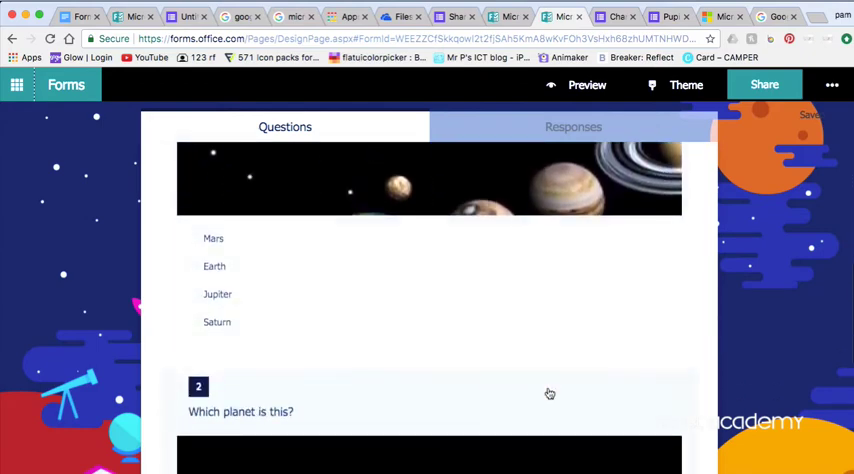
pyautogui.scroll(-3)
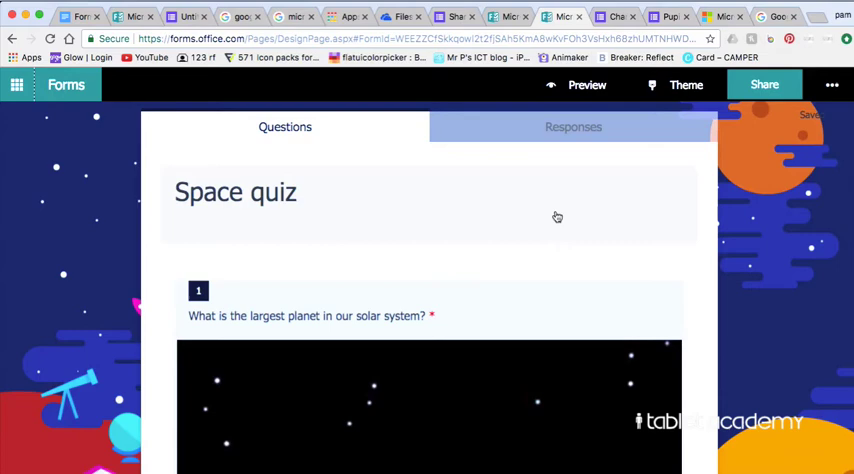
pyautogui.click(764, 84)
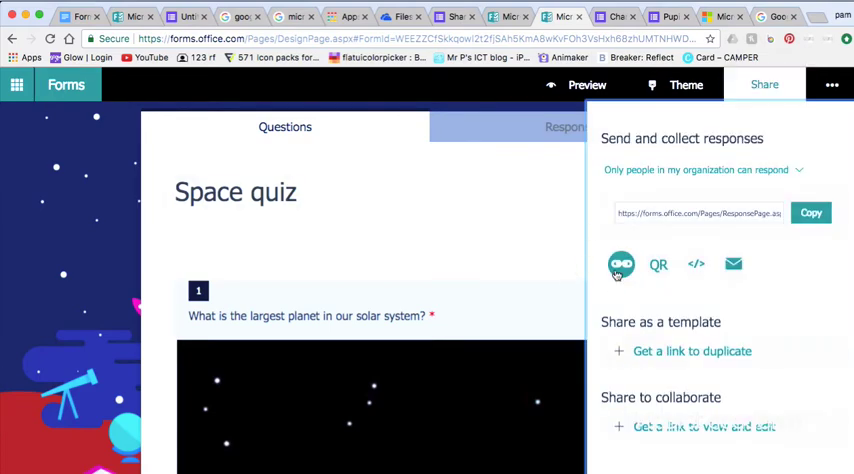
# - Show the Space quiz's iframe embed code, then switch to the Charts and graphs quiz
pyautogui.click(658, 264)
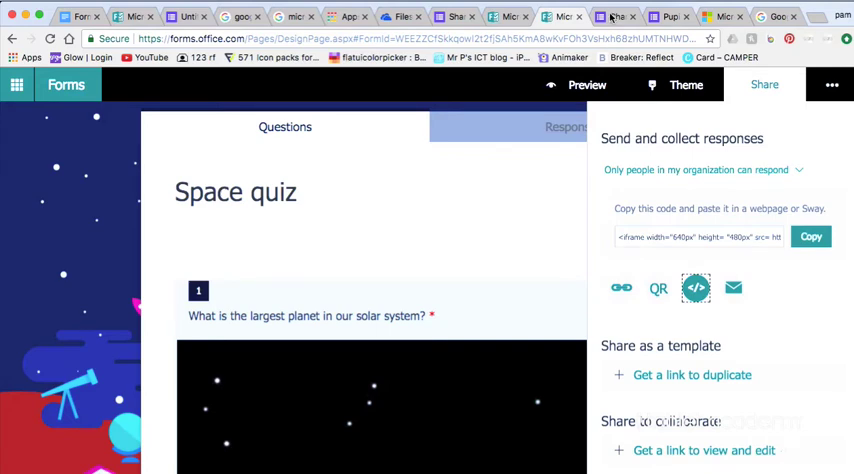
pyautogui.click(614, 16)
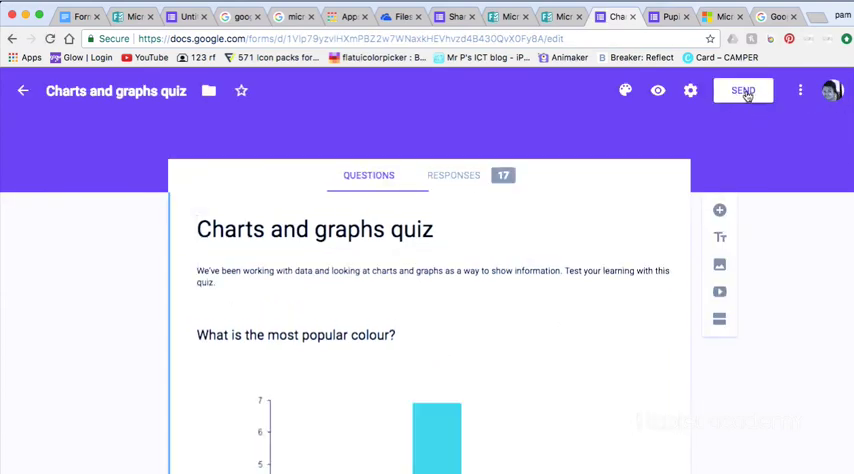
# - Review the Send dialog's email, link and embed options, then view the 17 responses
pyautogui.click(743, 90)
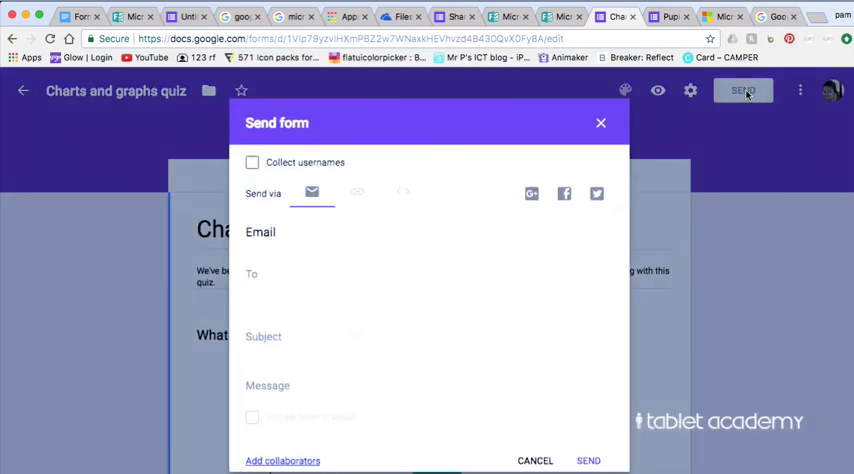
pyautogui.moveTo(339, 194)
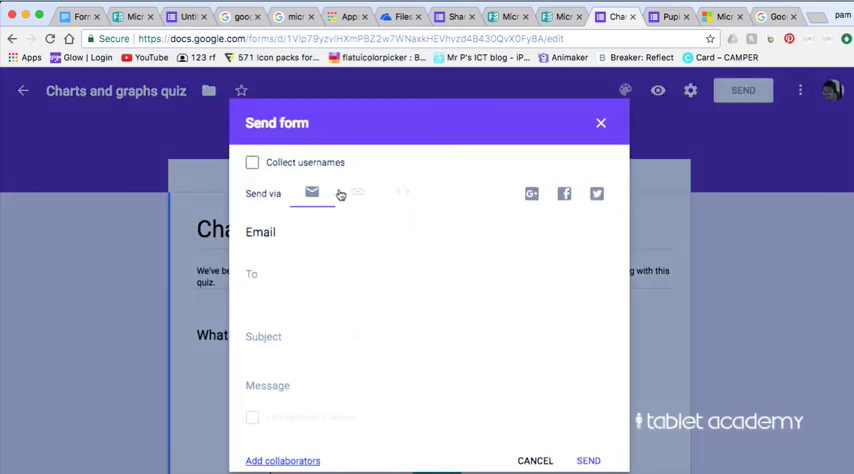
pyautogui.click(357, 193)
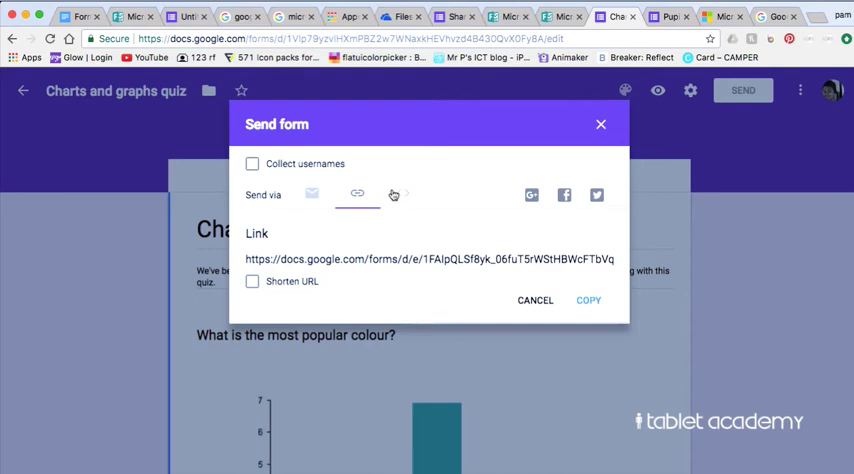
pyautogui.click(402, 194)
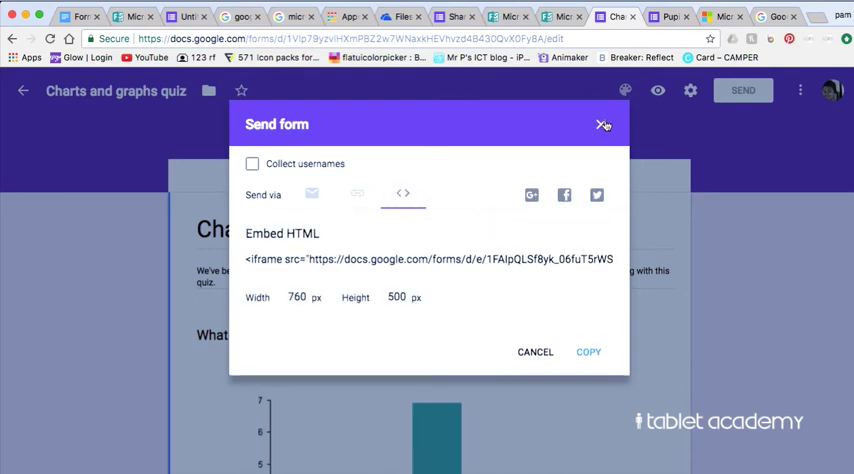
pyautogui.click(603, 124)
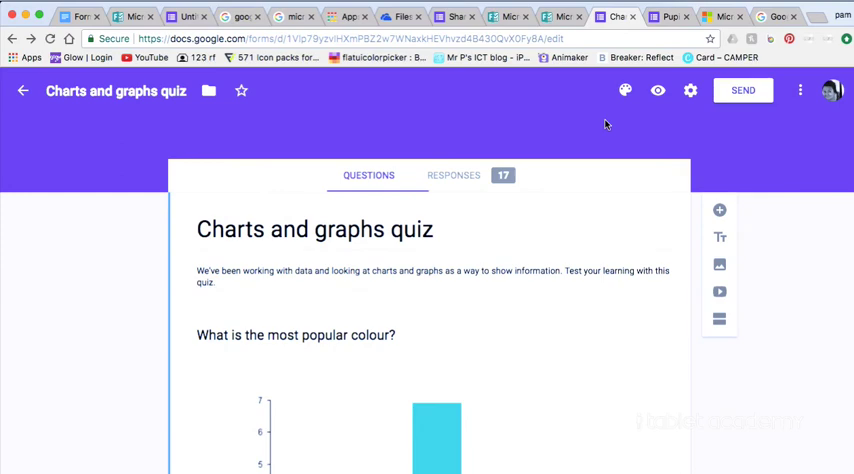
pyautogui.click(453, 175)
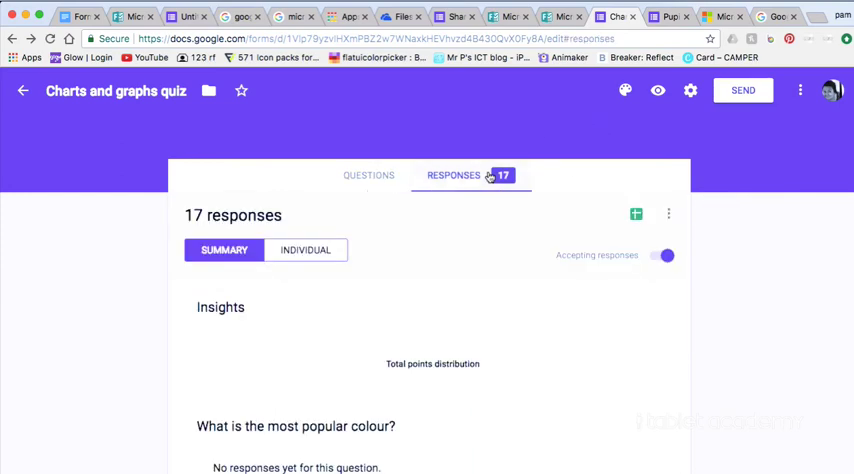
# - Browse the Summary's score insights and question charts, then switch to Individual responses
pyautogui.scroll(-3)
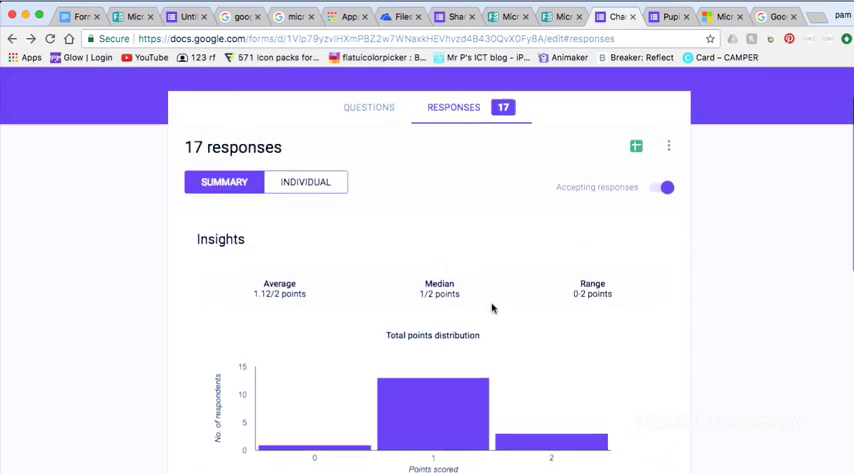
pyautogui.scroll(-3)
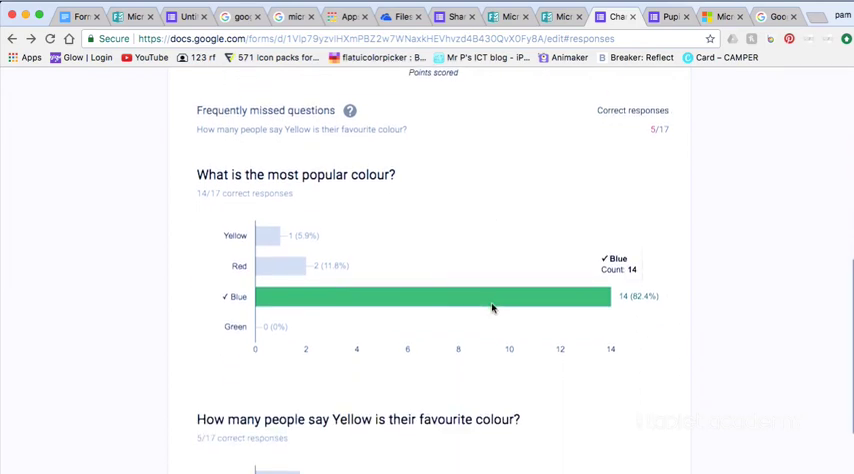
pyautogui.scroll(-3)
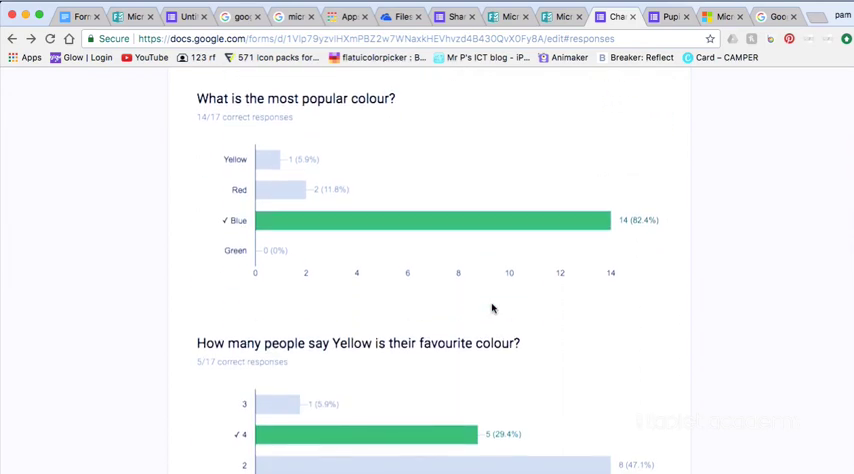
pyautogui.scroll(-3)
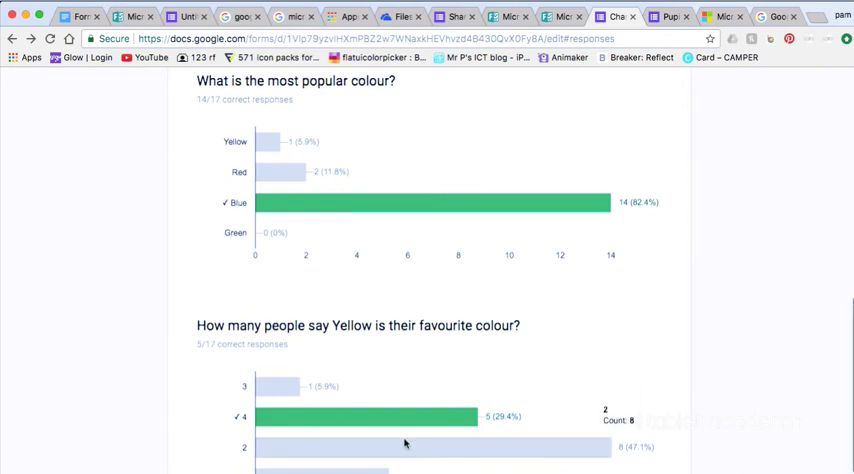
pyautogui.scroll(3)
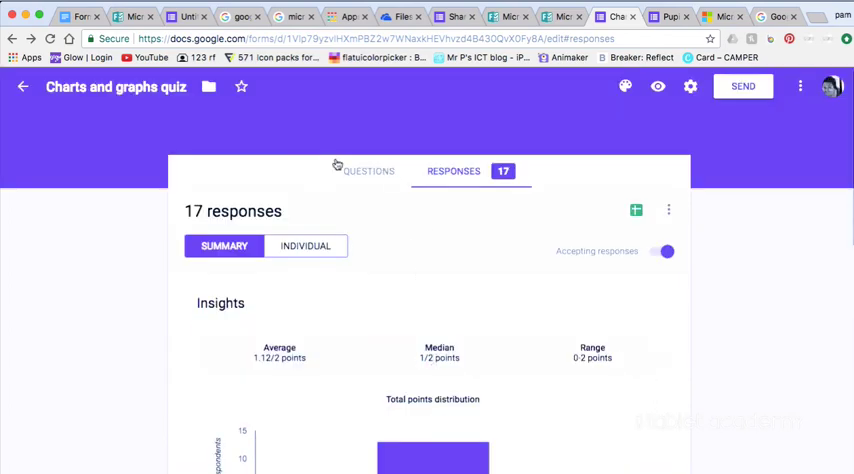
pyautogui.click(305, 245)
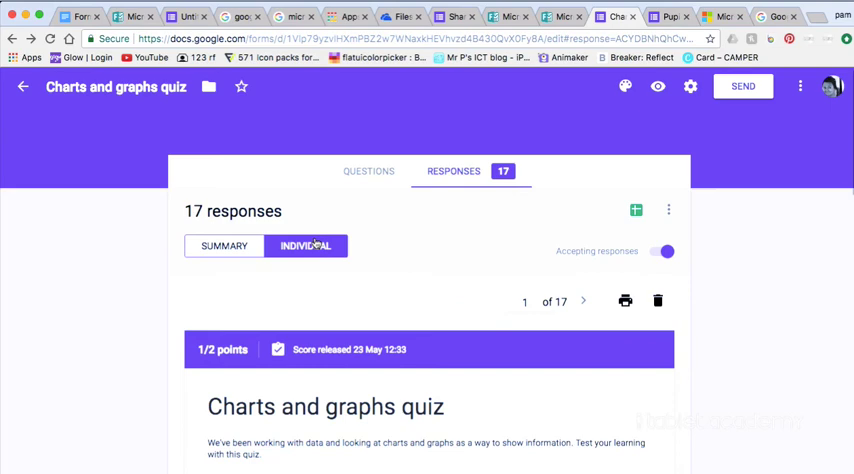
# - Page forward through individual responses and export all 17 to a Google Sheets spreadsheet
pyautogui.click(584, 301)
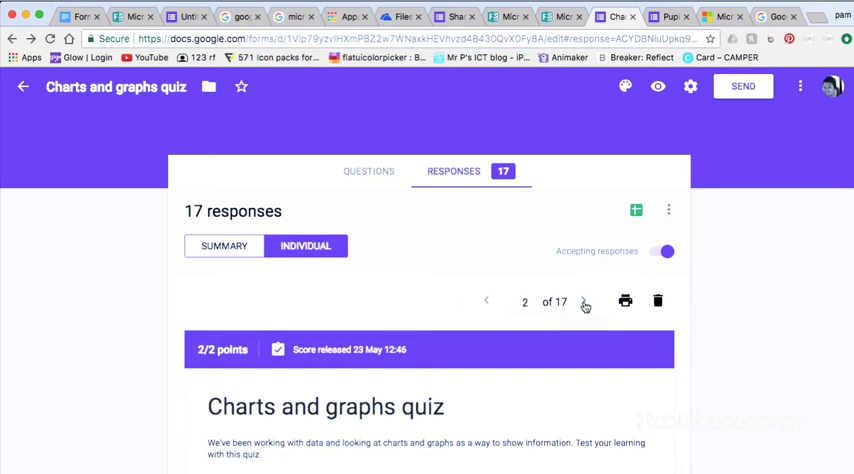
pyautogui.click(585, 301)
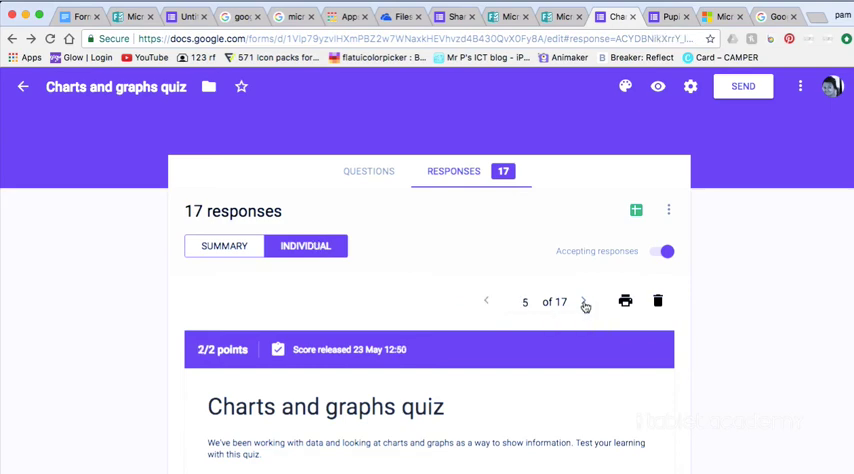
pyautogui.click(584, 301)
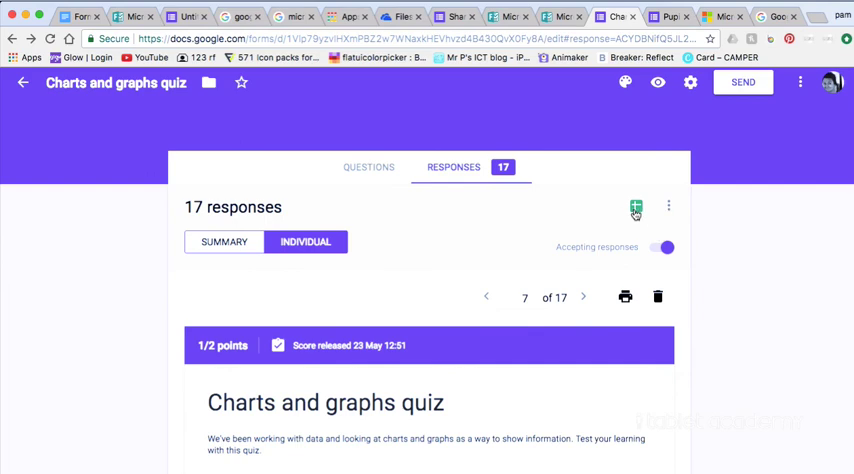
pyautogui.click(635, 207)
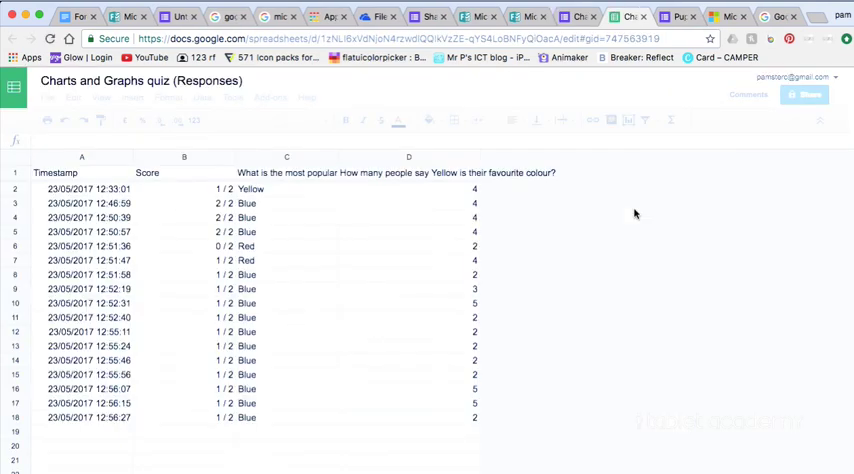